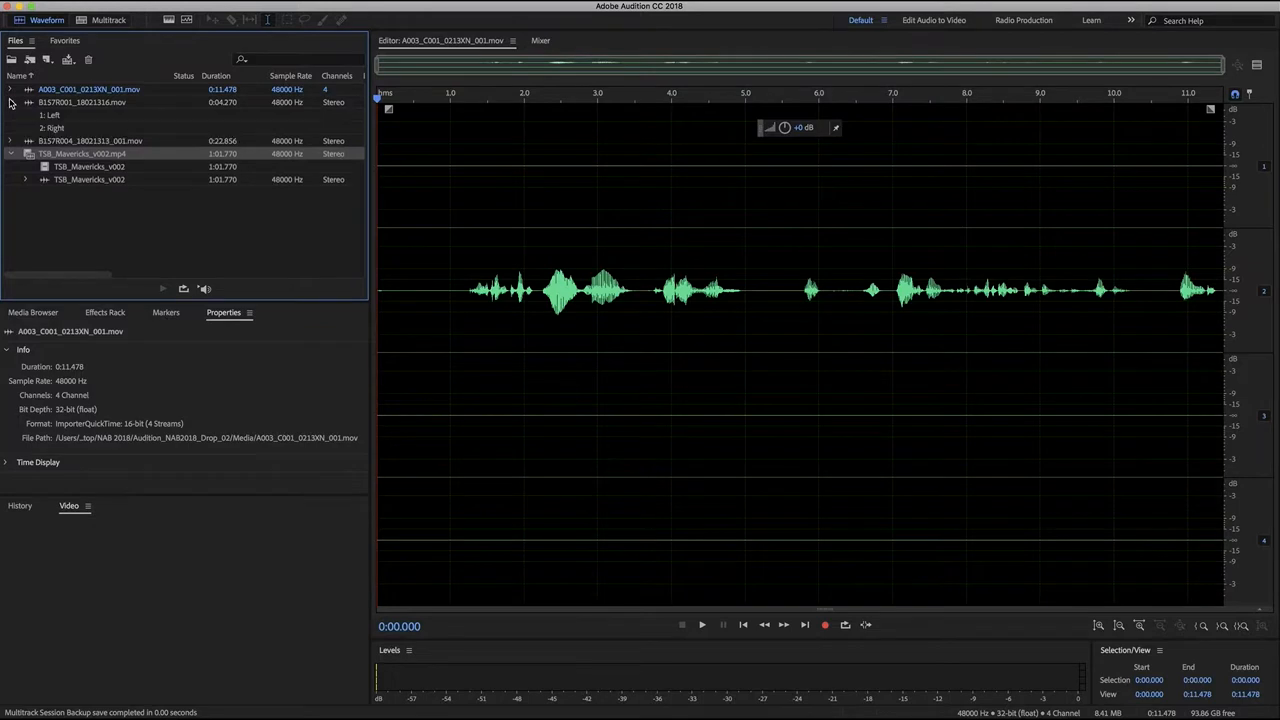
Step: Expand B157R001 to its Left and Right channels and reveal TSB_Mavericks_v002's stream channels
{"action": "left_click", "coordinate": [52, 180]}
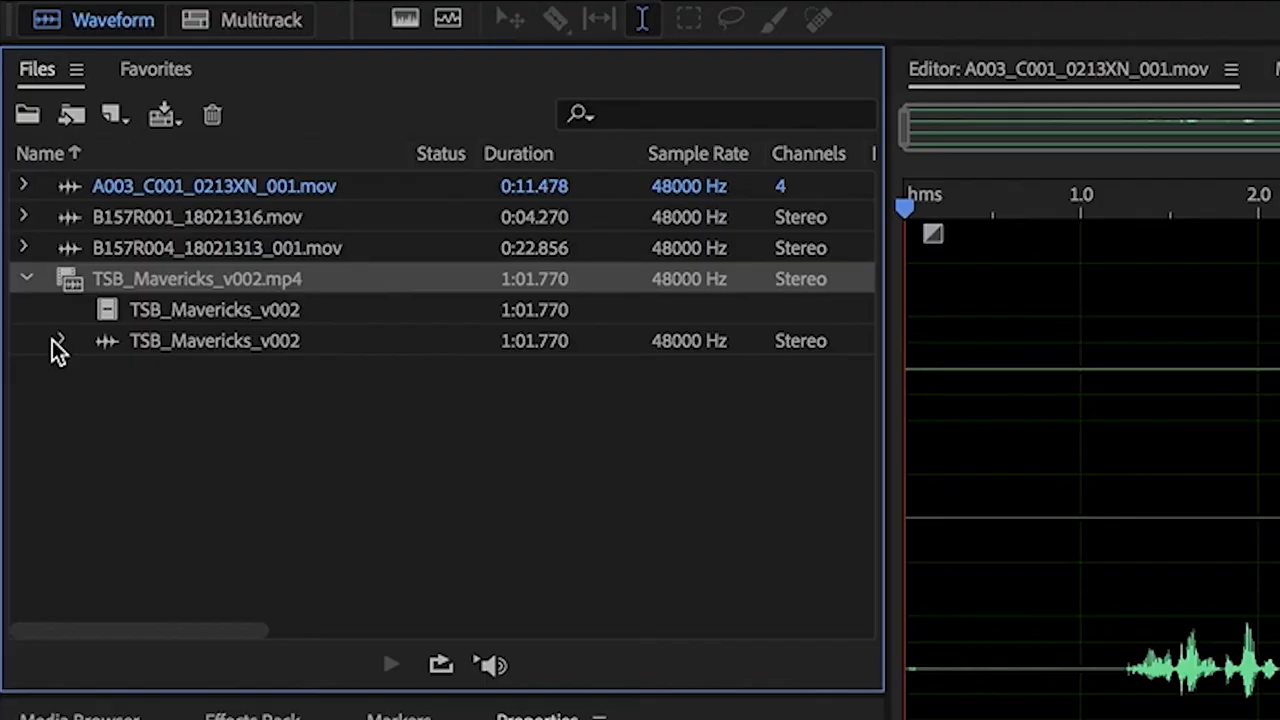
{"action": "left_click", "coordinate": [24, 216]}
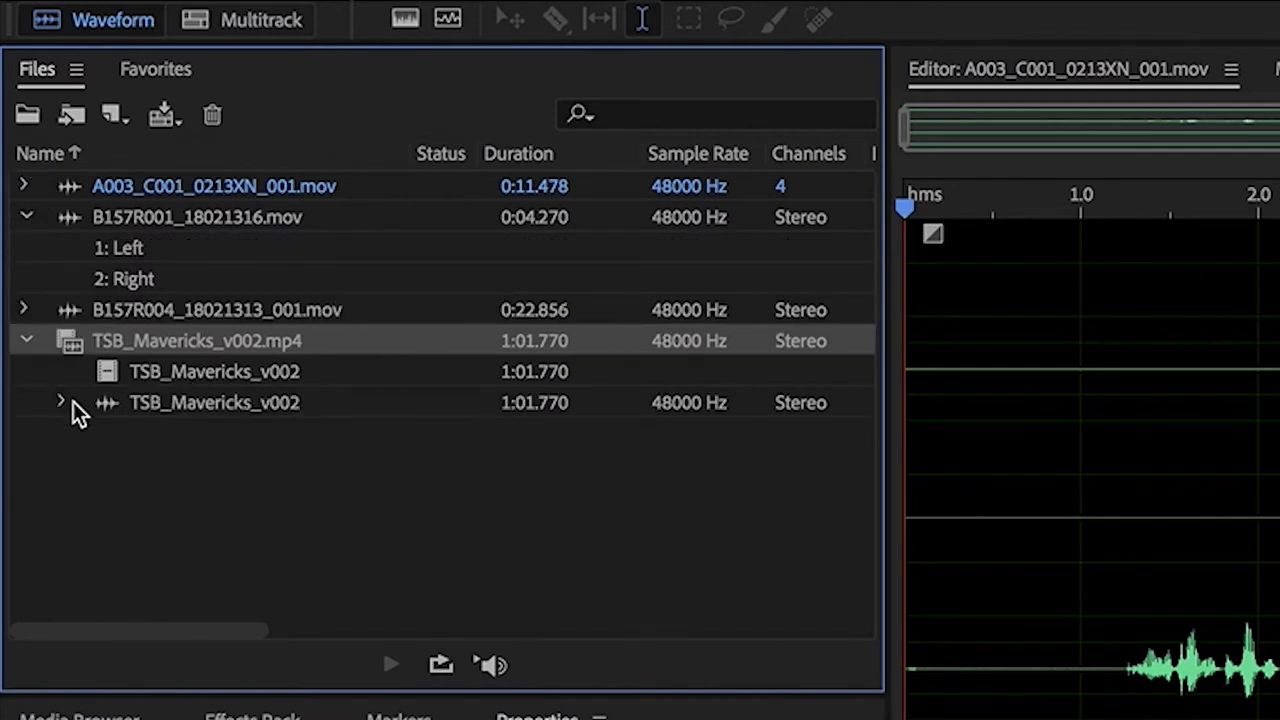
{"action": "left_click", "coordinate": [60, 402]}
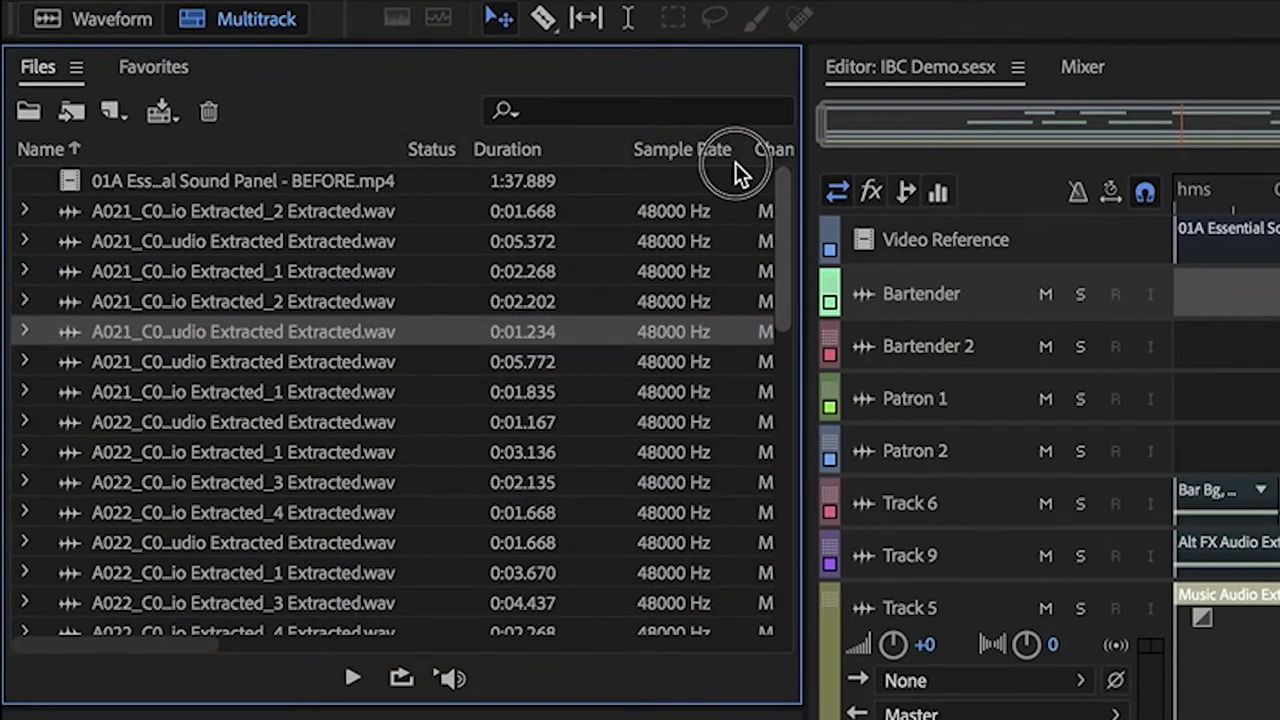
{"action": "mouse_move", "coordinate": [737, 165]}
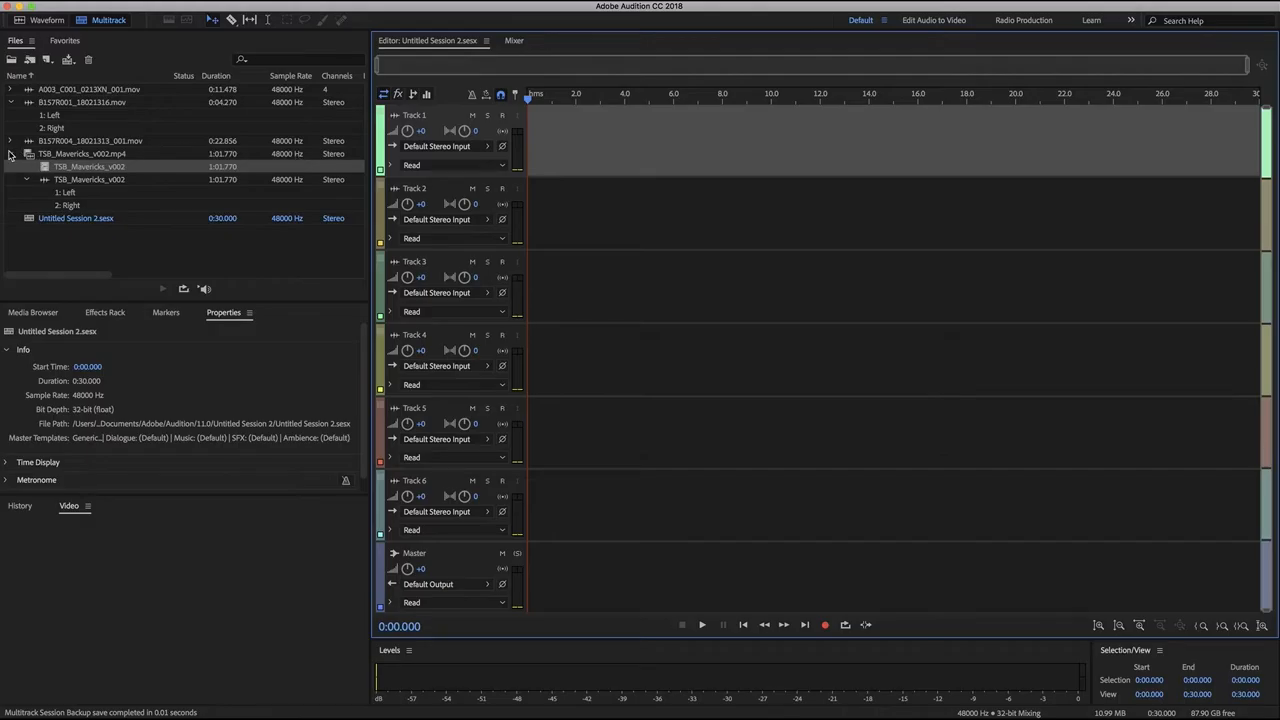
Step: Collapse the TSB_Mavericks_v002.mp4 entry in the Files panel and select the file
{"action": "left_click", "coordinate": [9, 154]}
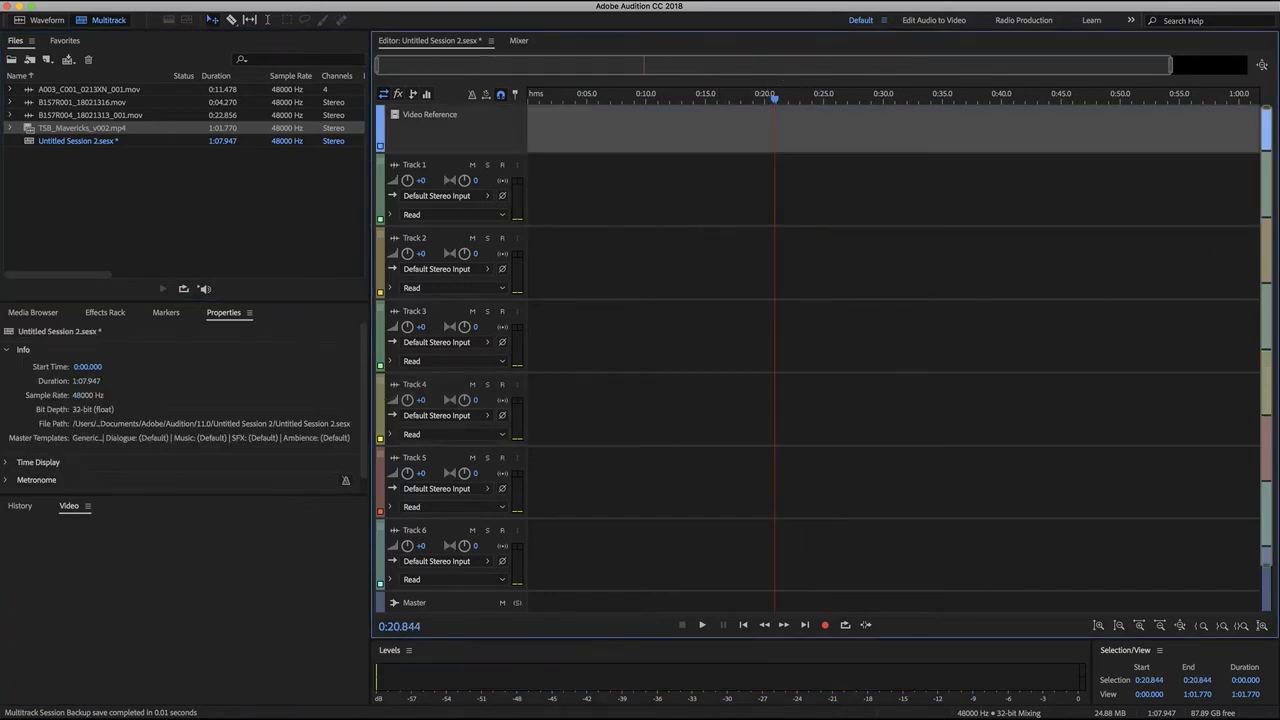
{"action": "left_click", "coordinate": [13, 127]}
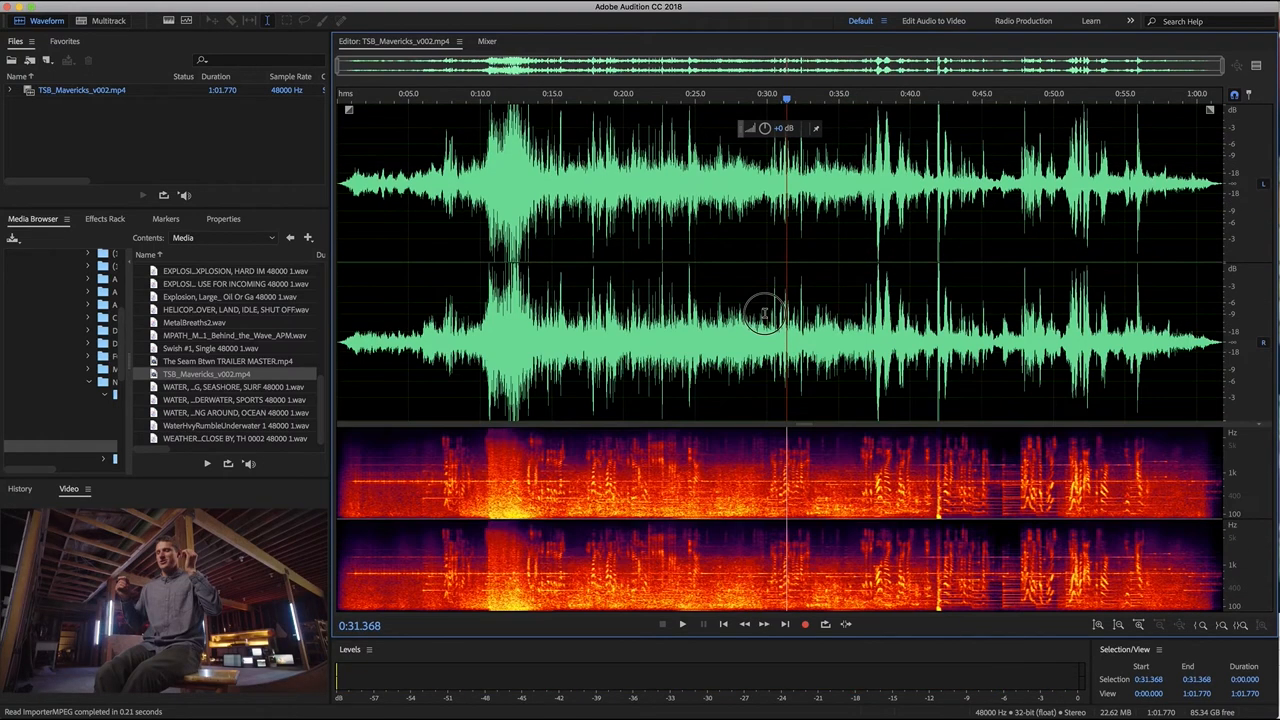
Step: Expand A003_C001_0213XN_001.mov's four mono channels and drag one onto Track 3's start
{"action": "left_click", "coordinate": [111, 20]}
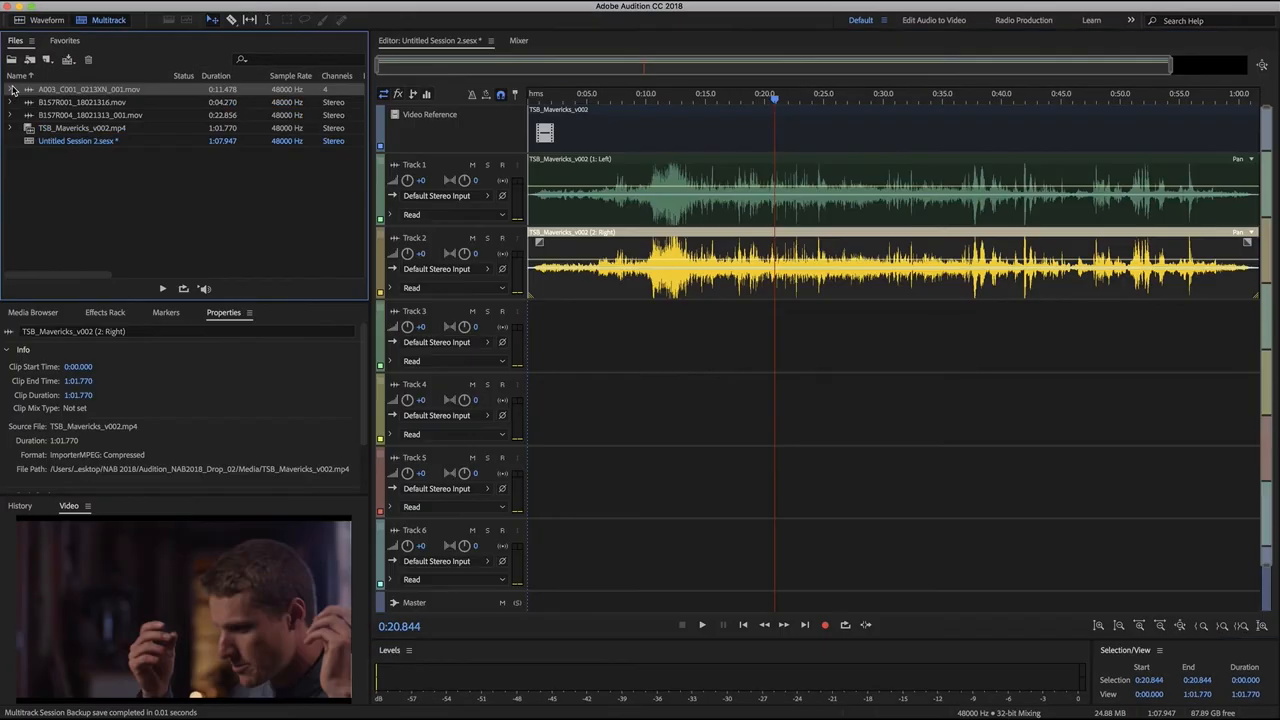
{"action": "left_click", "coordinate": [20, 89]}
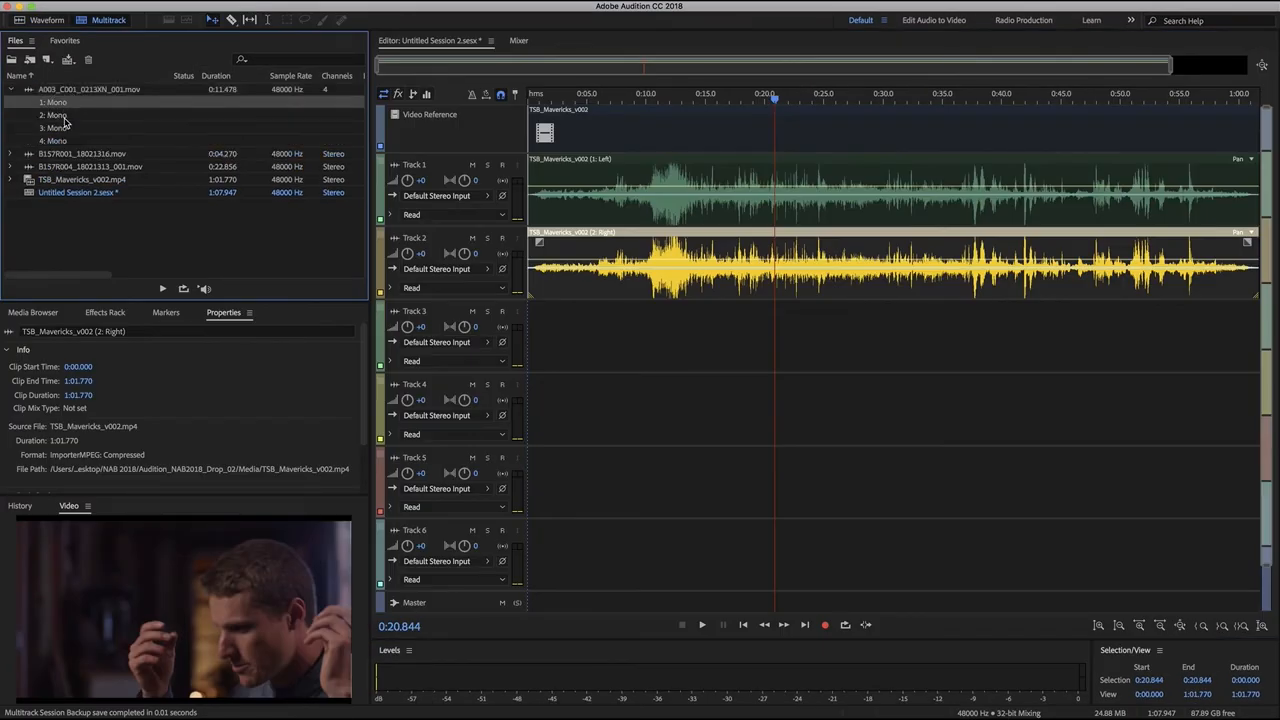
{"action": "left_click_drag", "start_coordinate": [89, 89], "coordinate": [590, 340]}
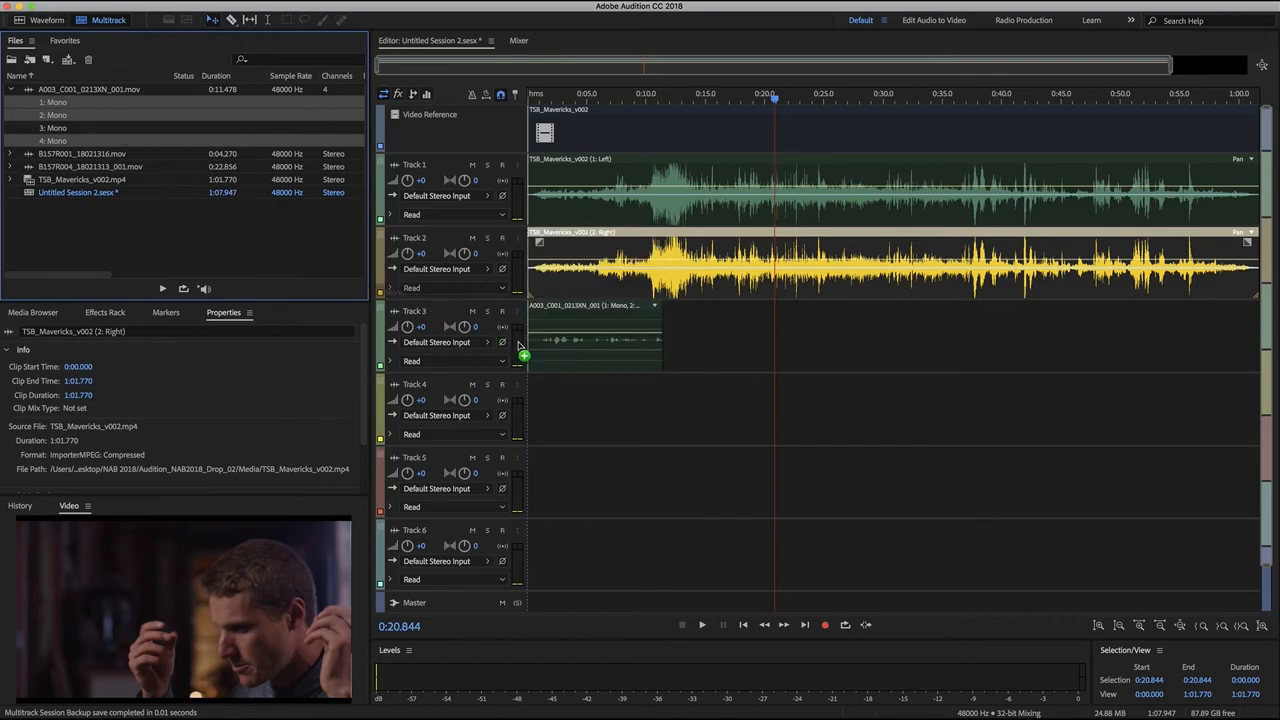